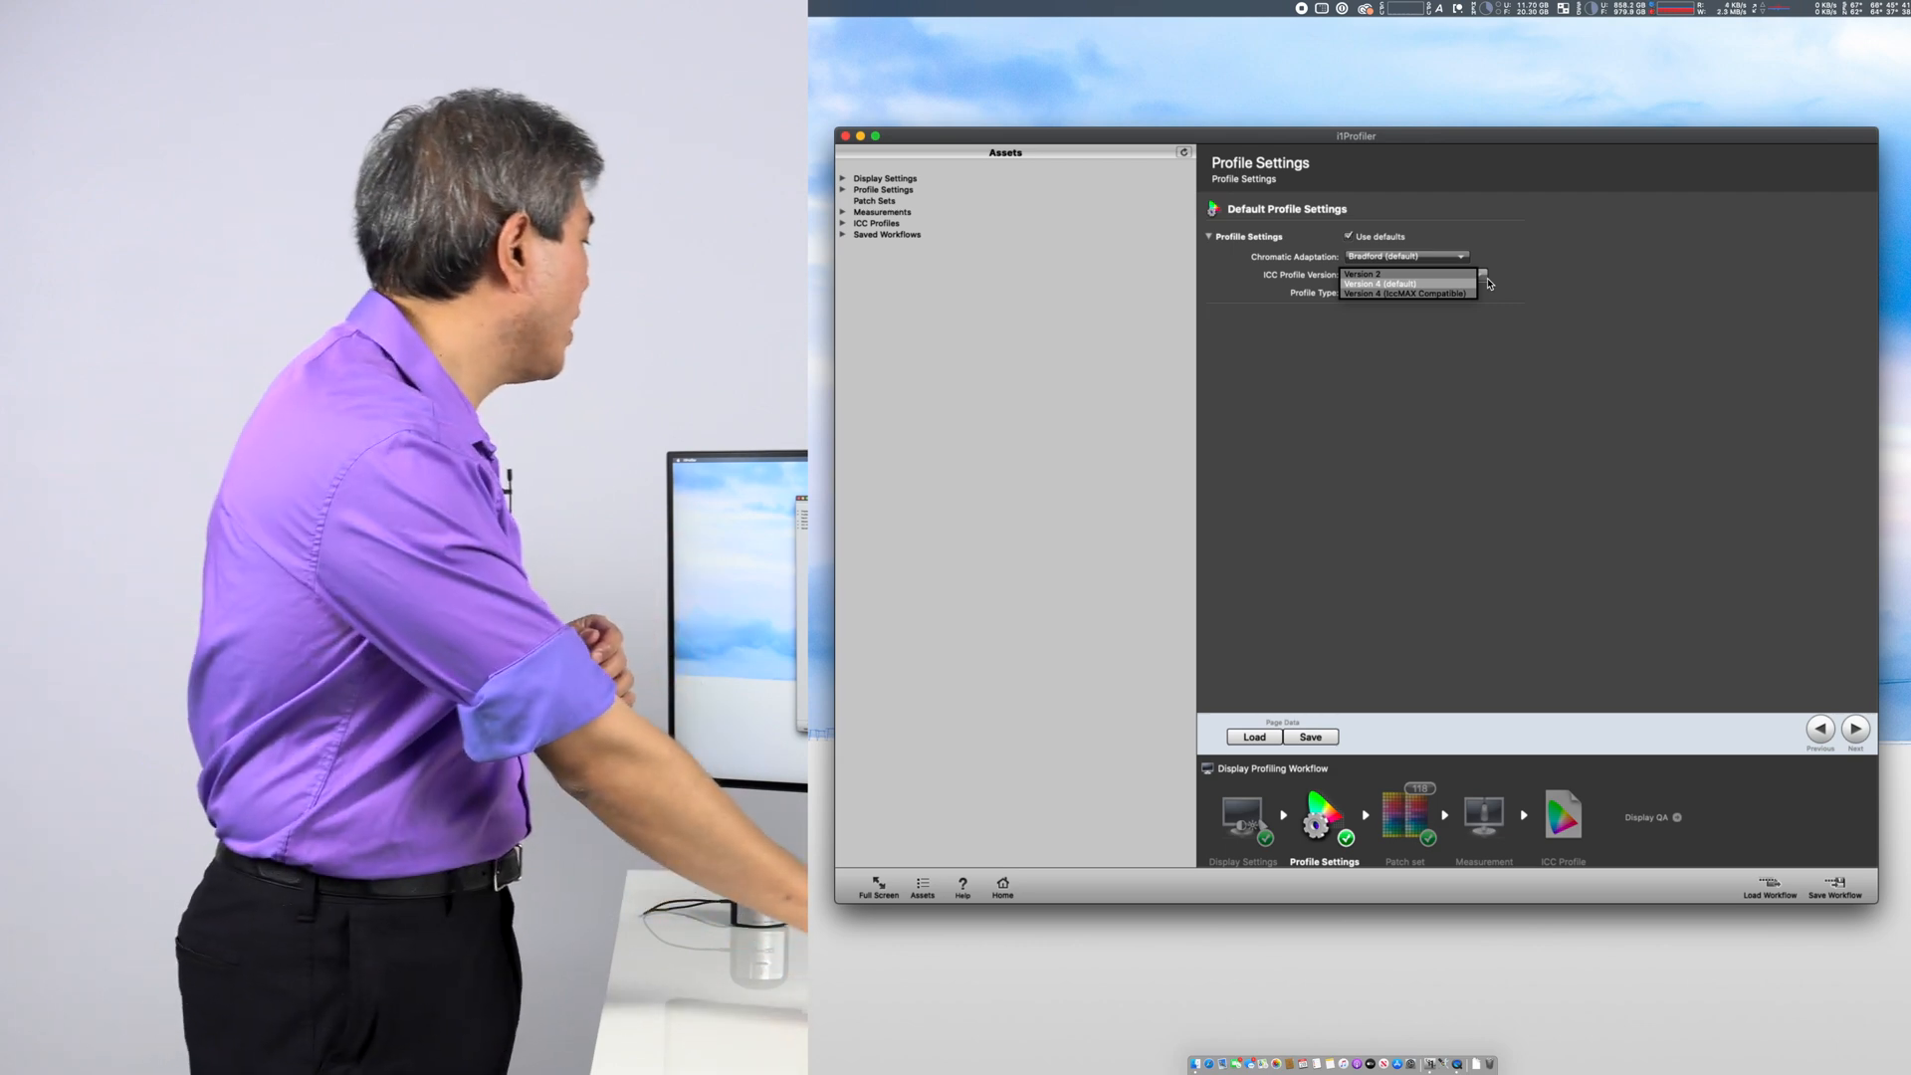
Step: Choose the ICC profile version in Profile Settings
click(1408, 284)
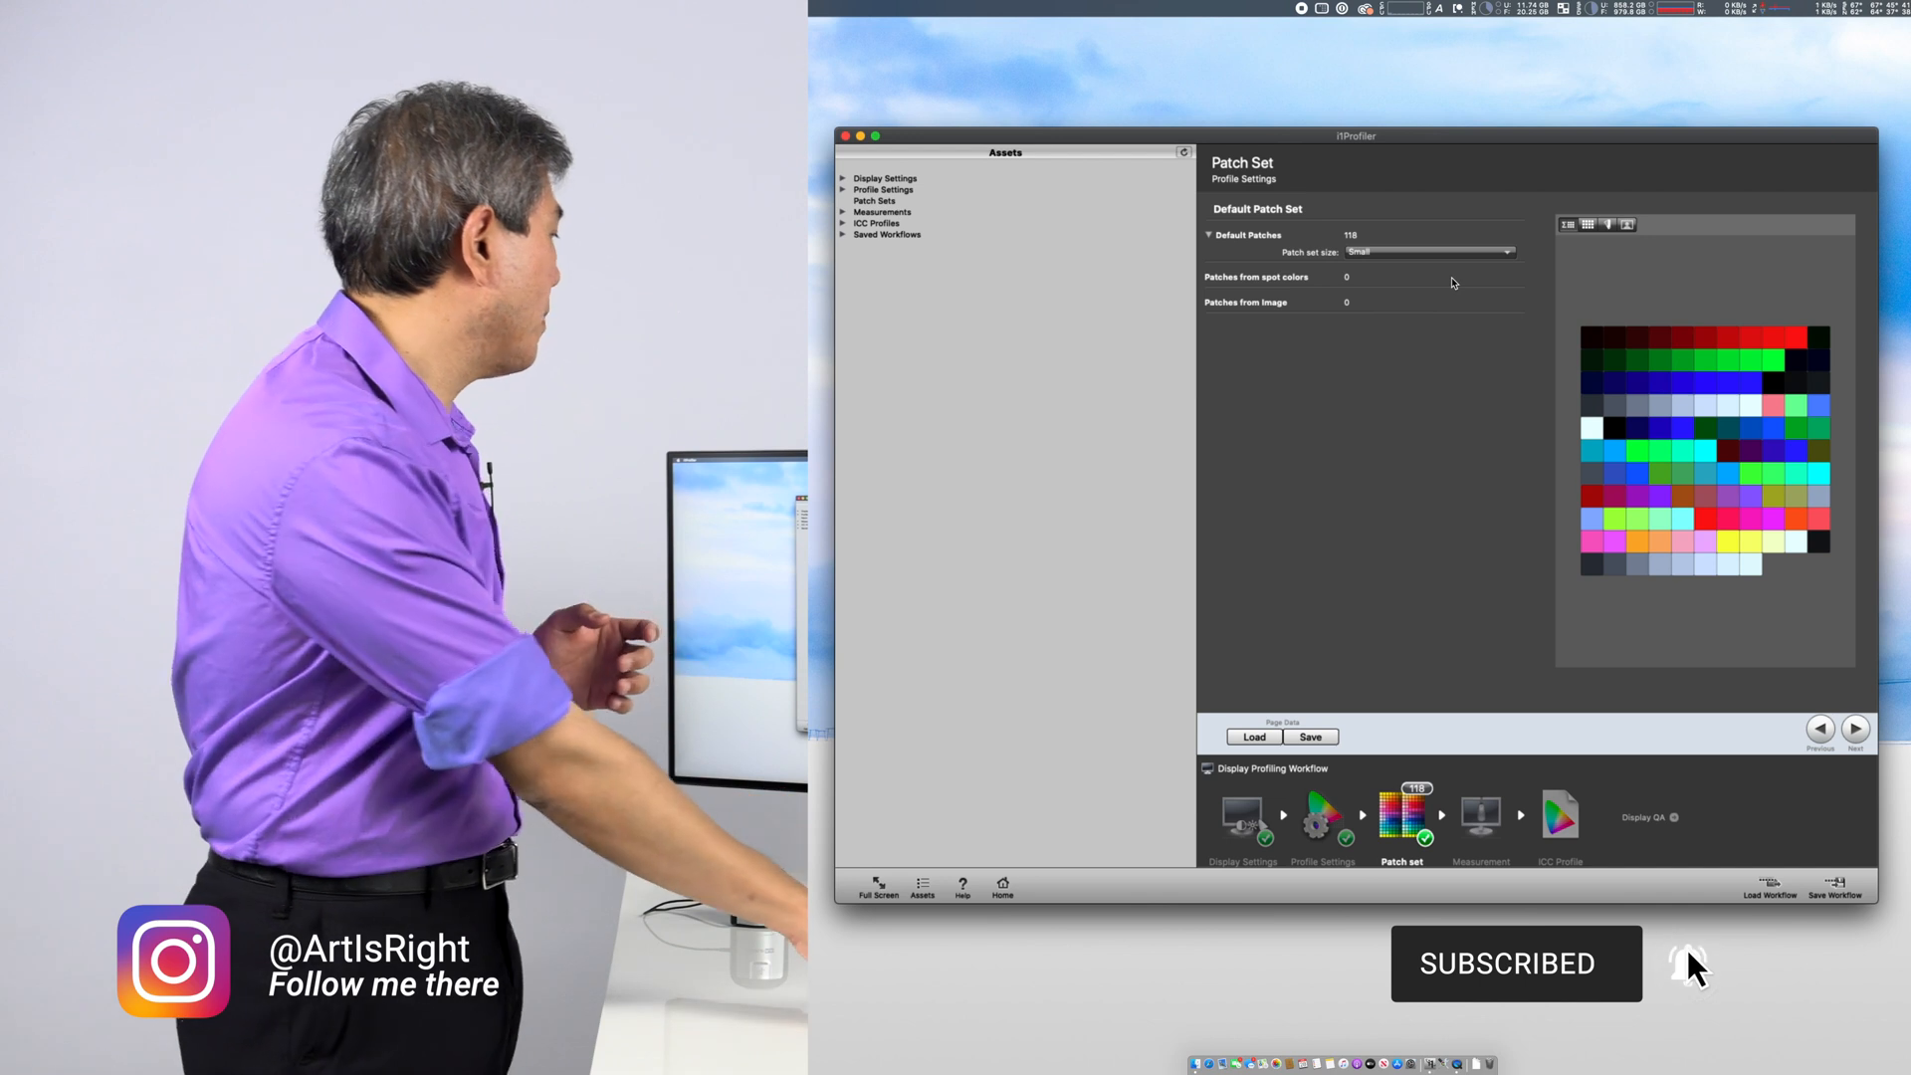
Step: Switch the patch set size to Large (461 patches) and continue to Measurement
click(1427, 252)
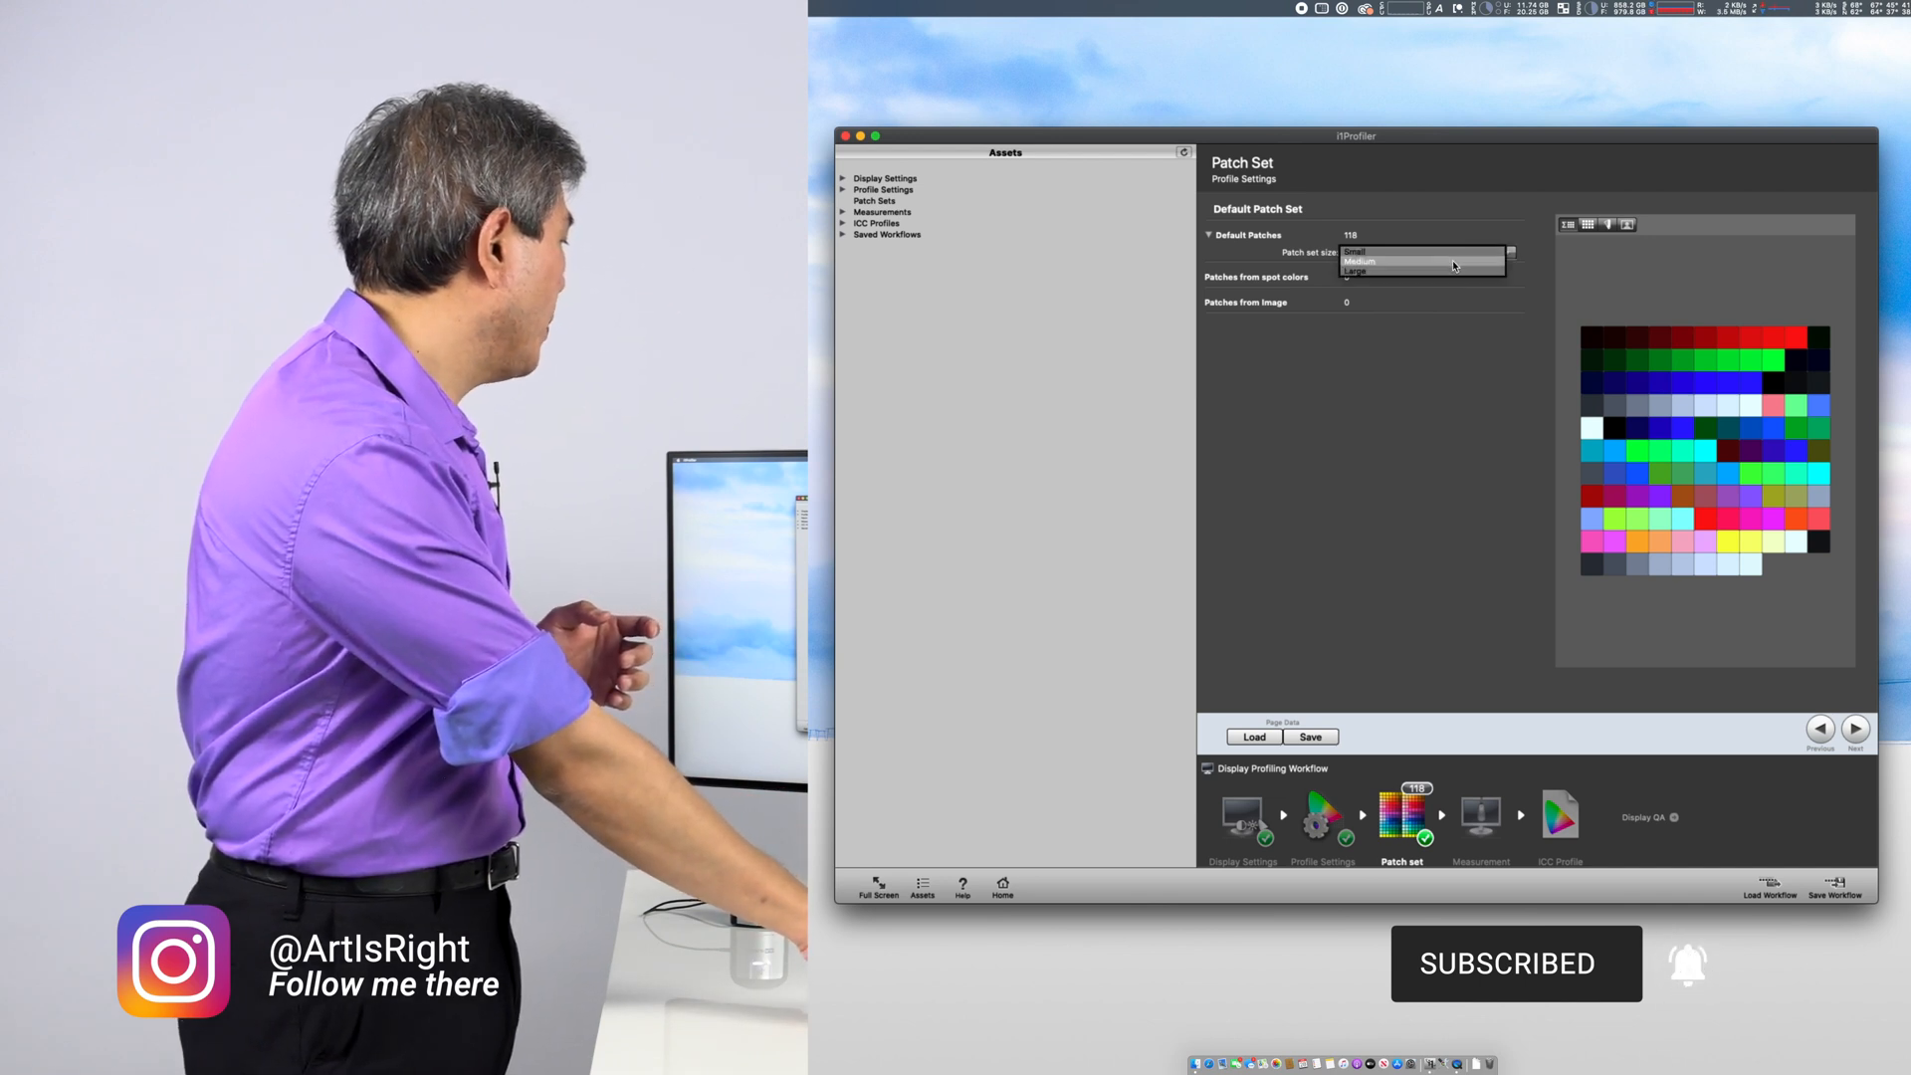
click(1353, 270)
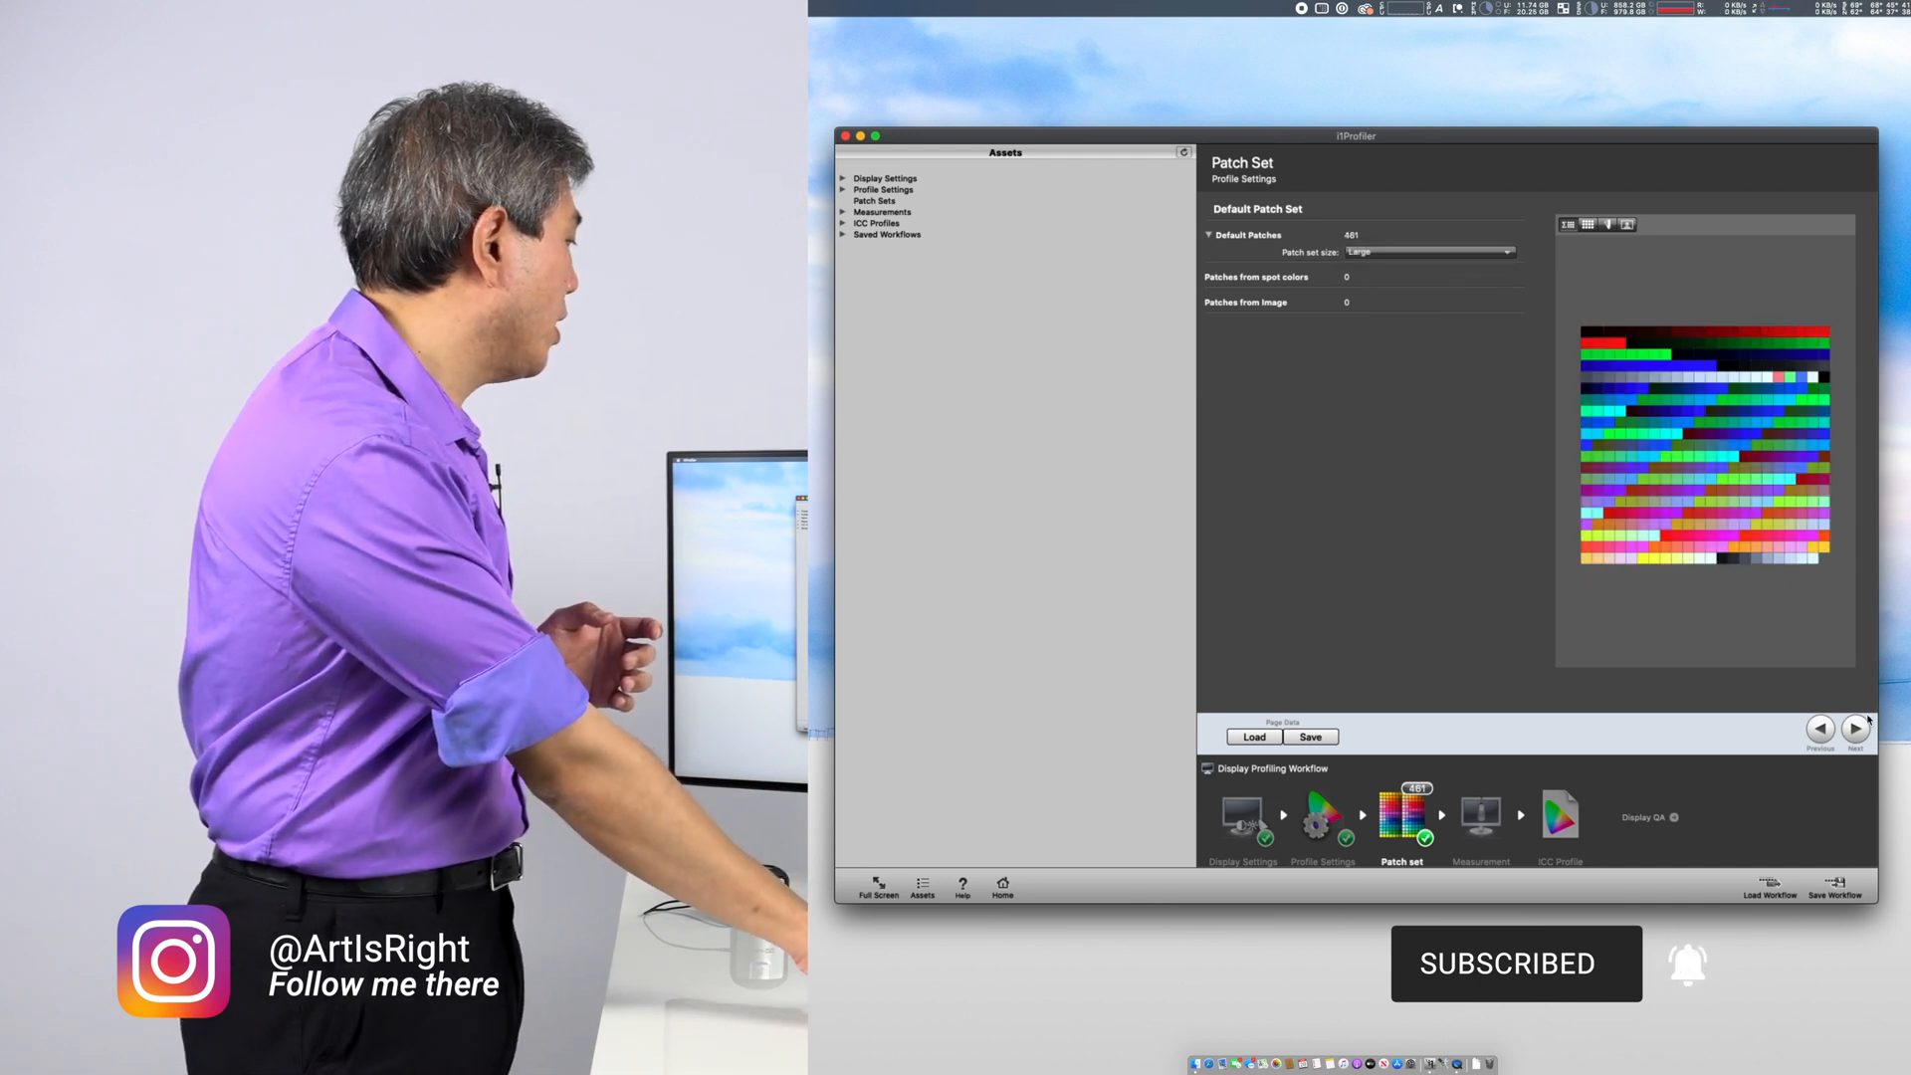
click(1854, 729)
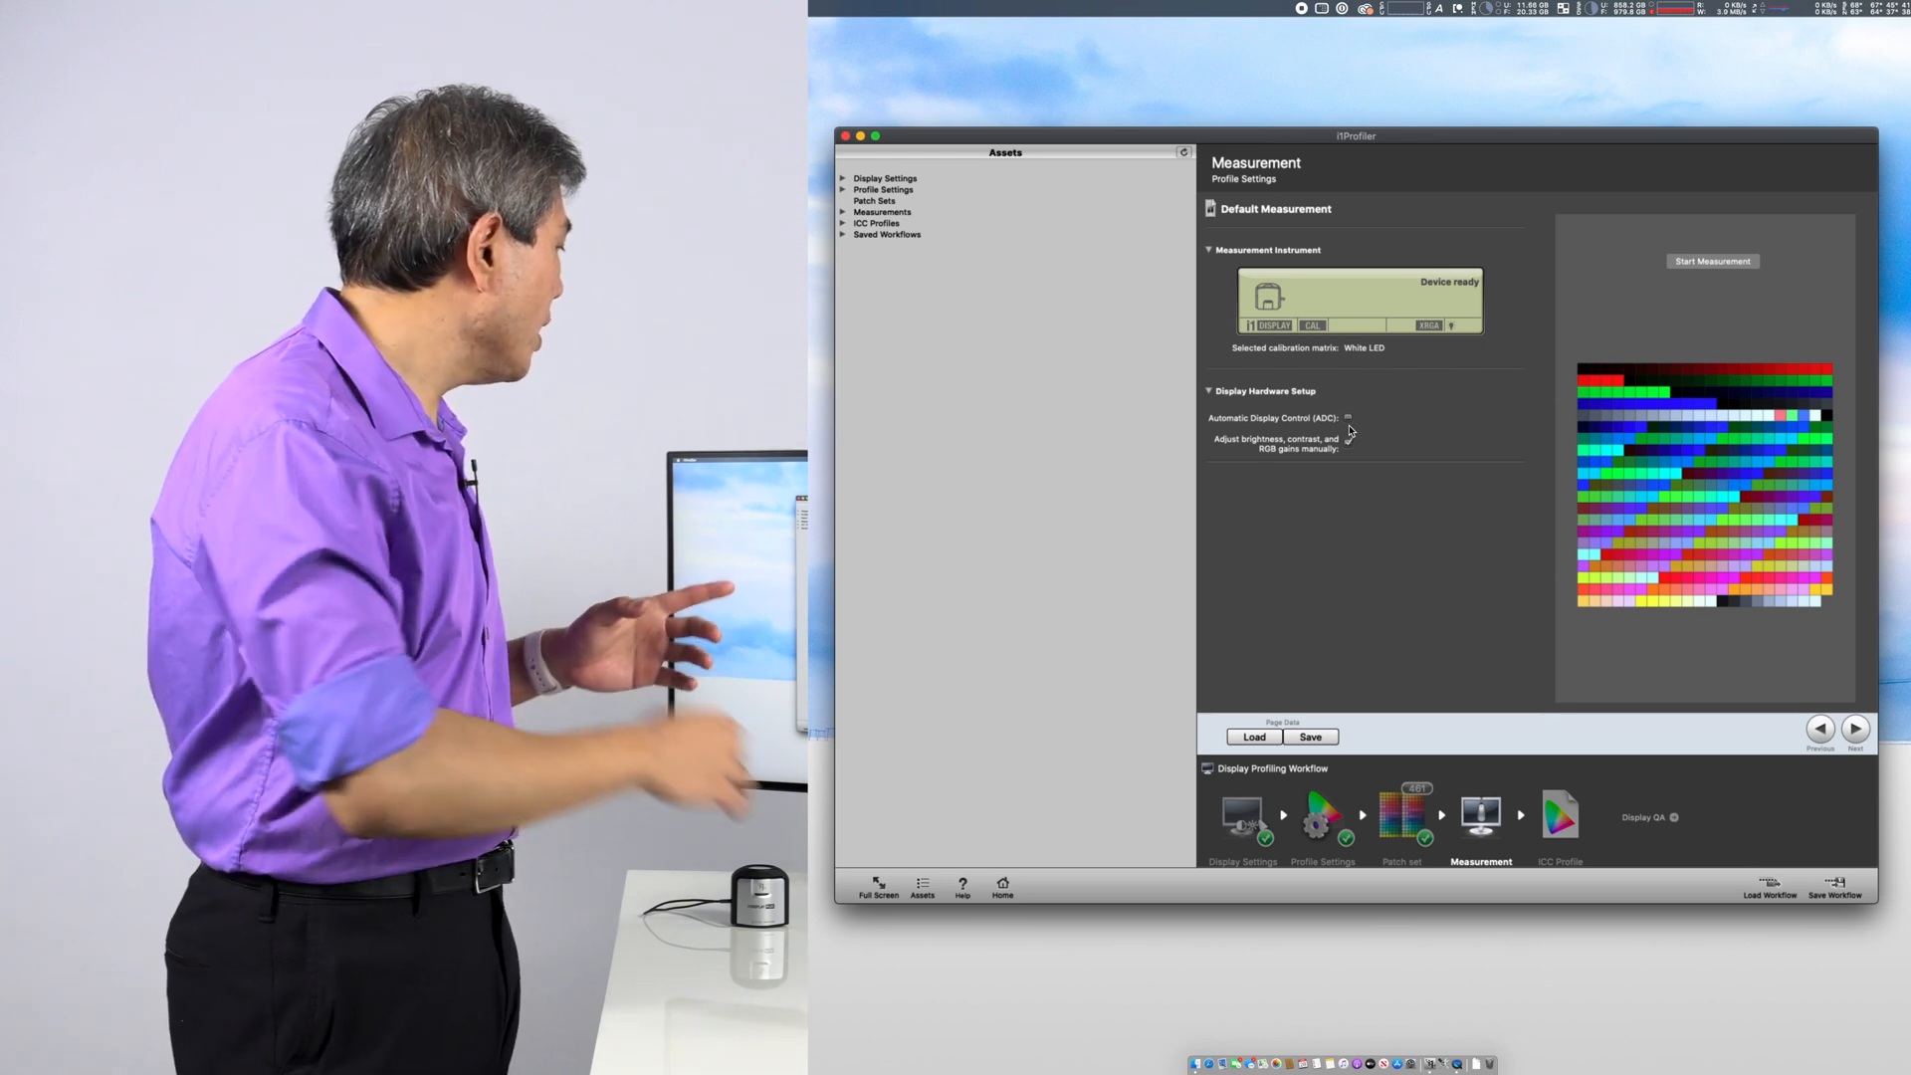
Step: Start the colorimeter measurement of the display
click(1348, 440)
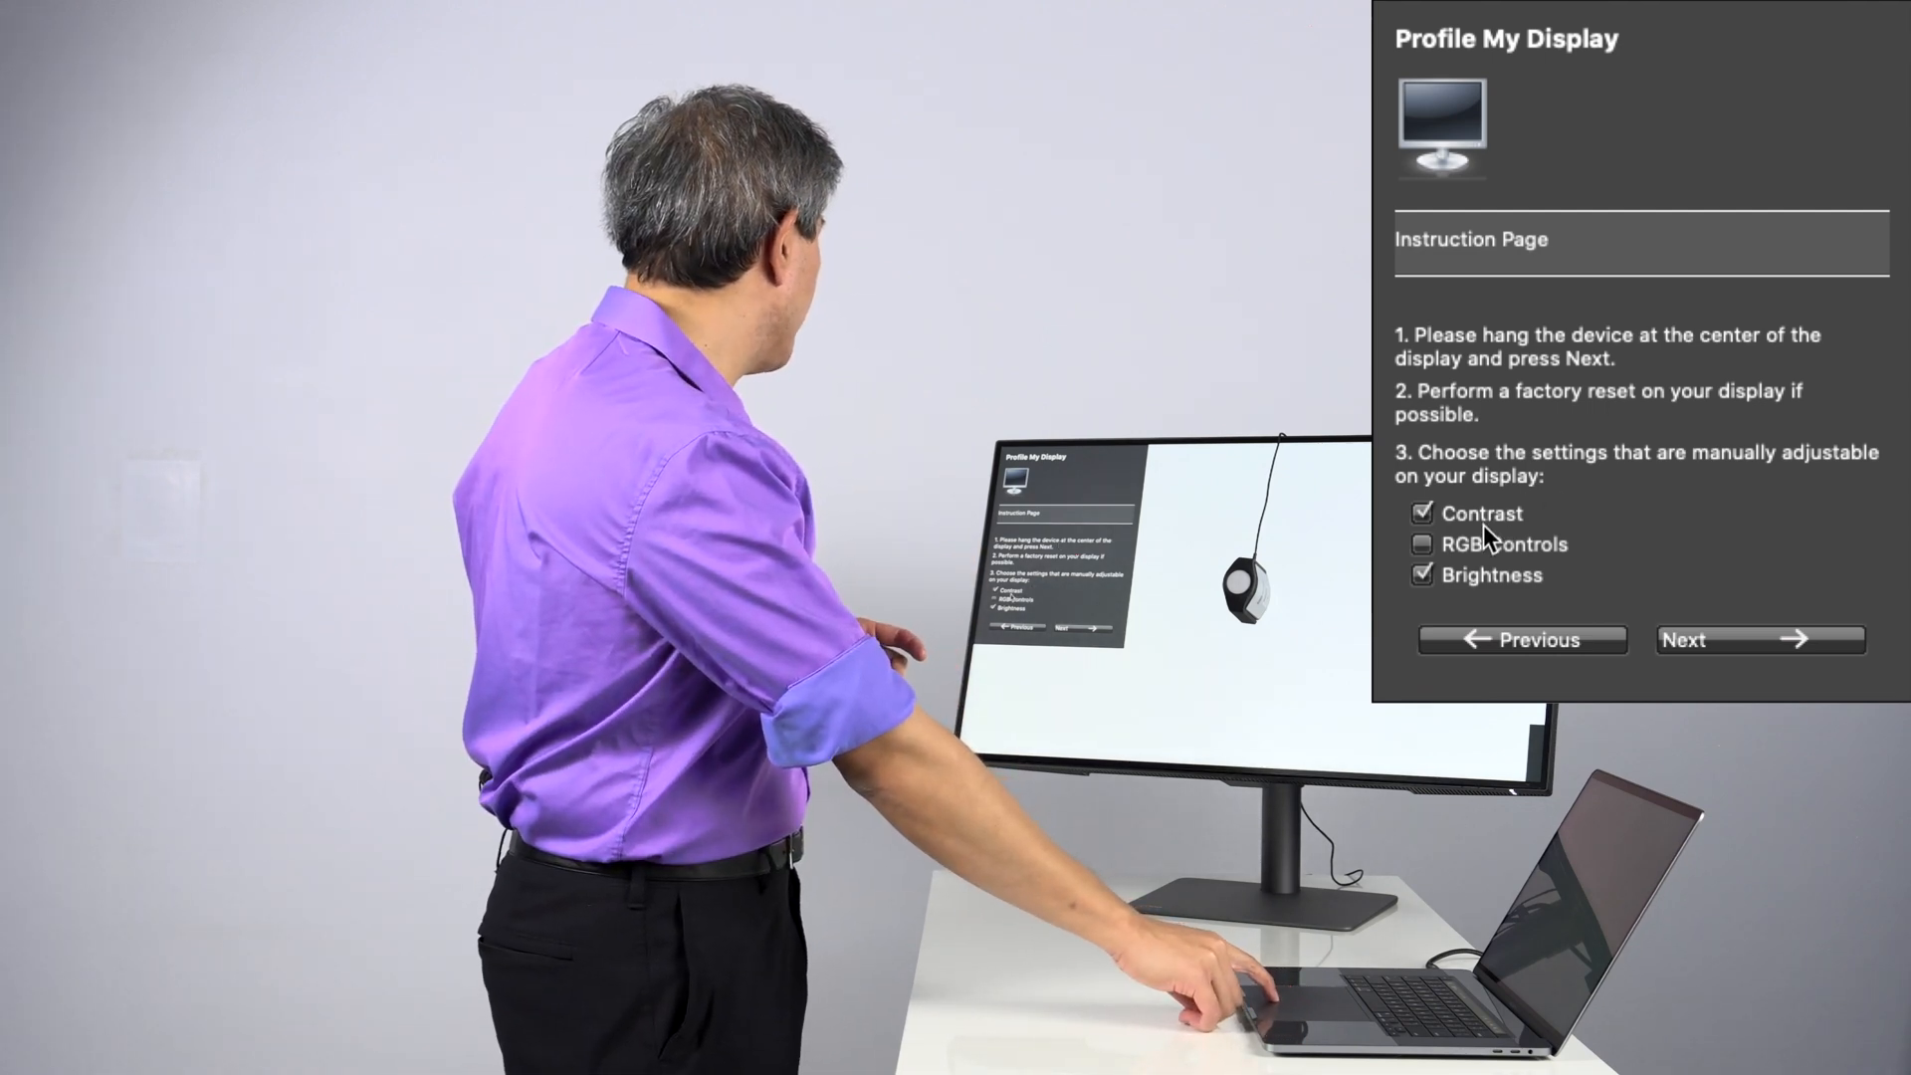
Step: Mark Contrast and Brightness as adjustable, leaving RGB Controls unticked
click(1422, 544)
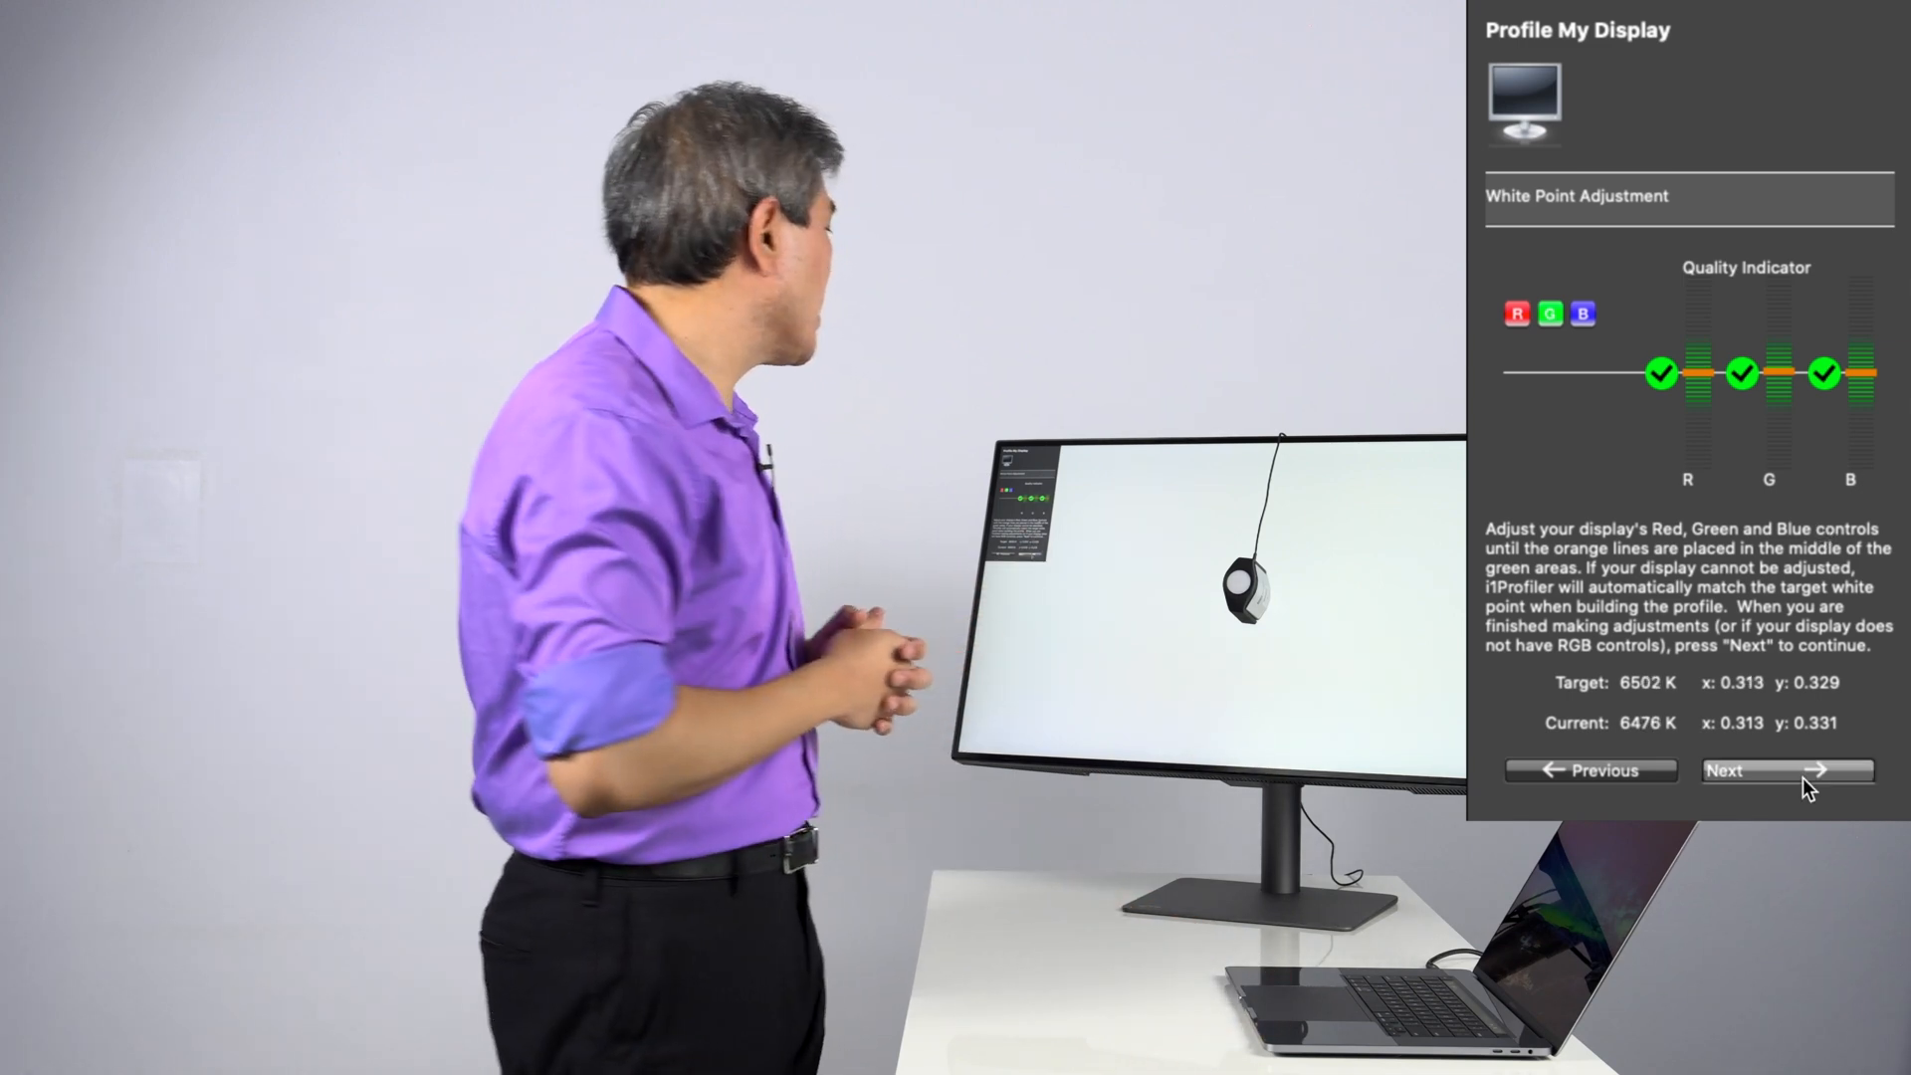
Step: Accept the white point and the 100 white luminance, then continue measuring
click(1783, 769)
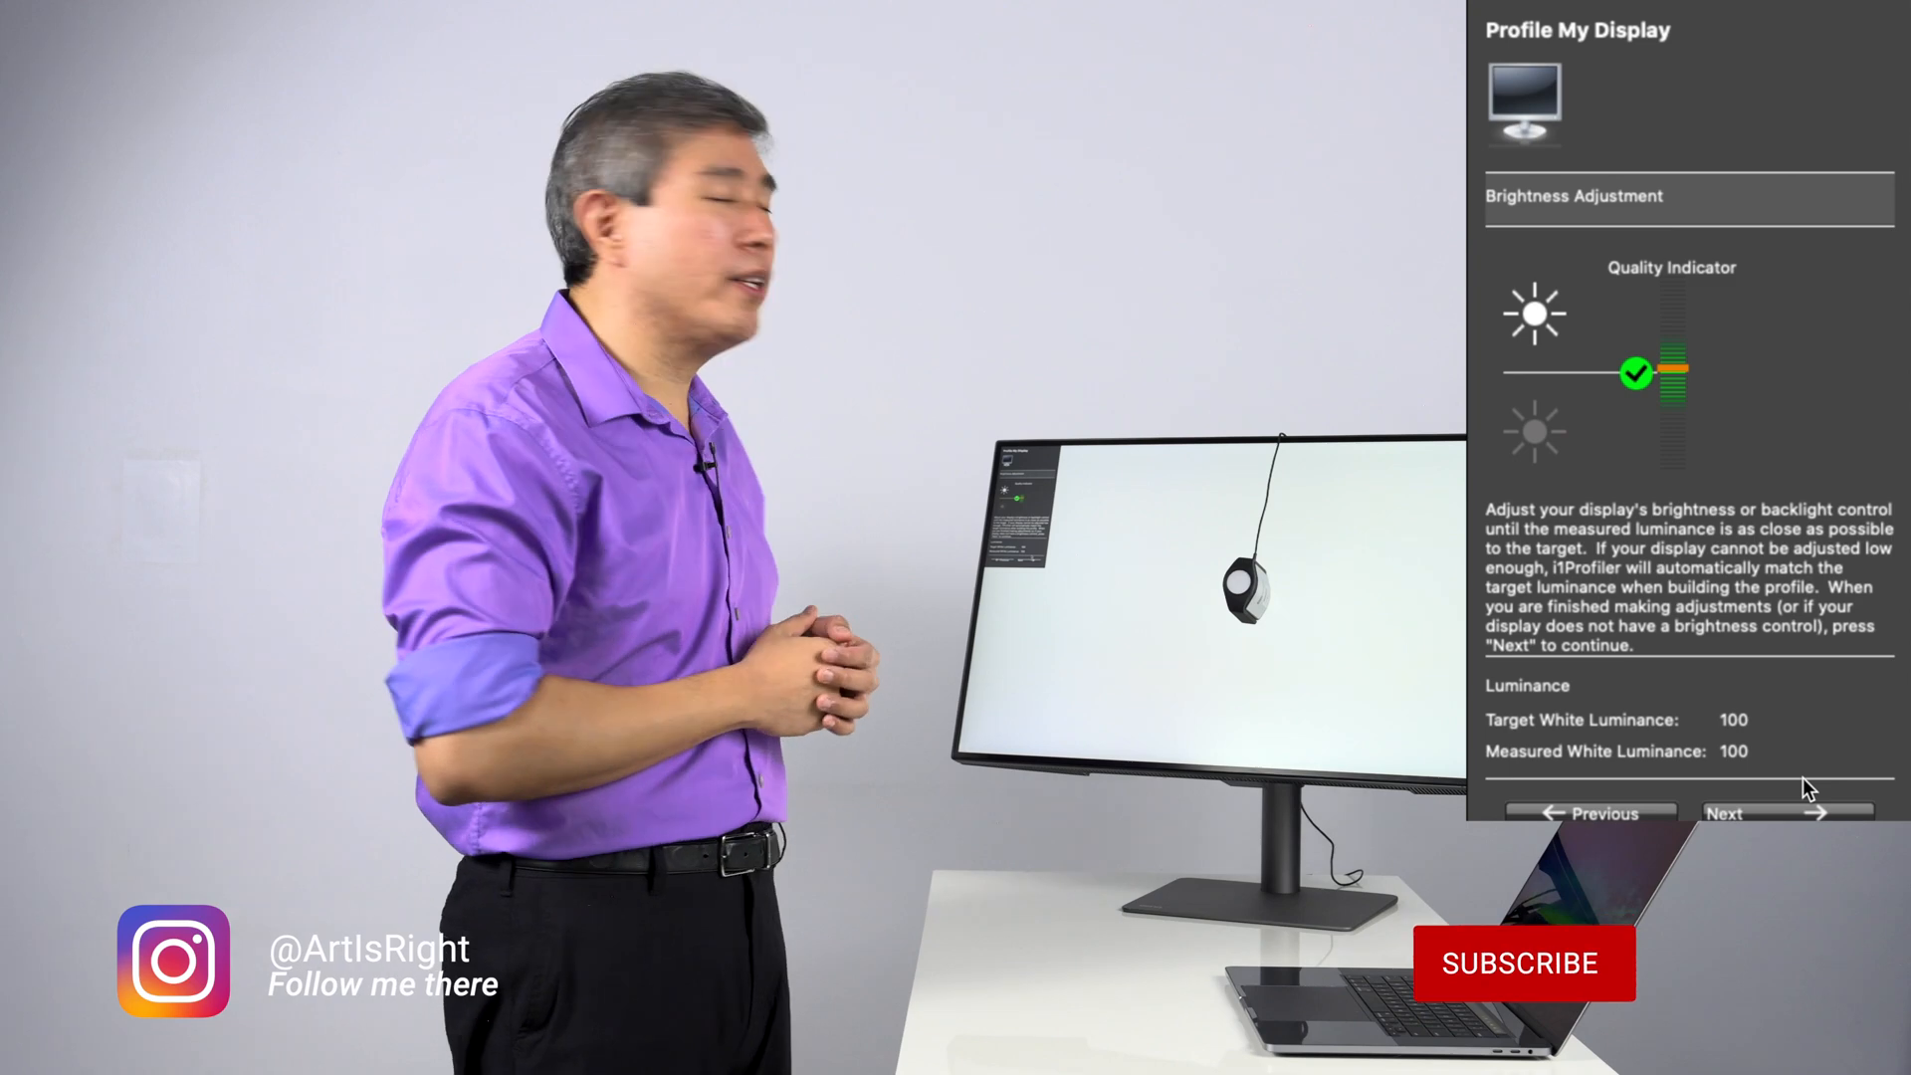
click(1522, 964)
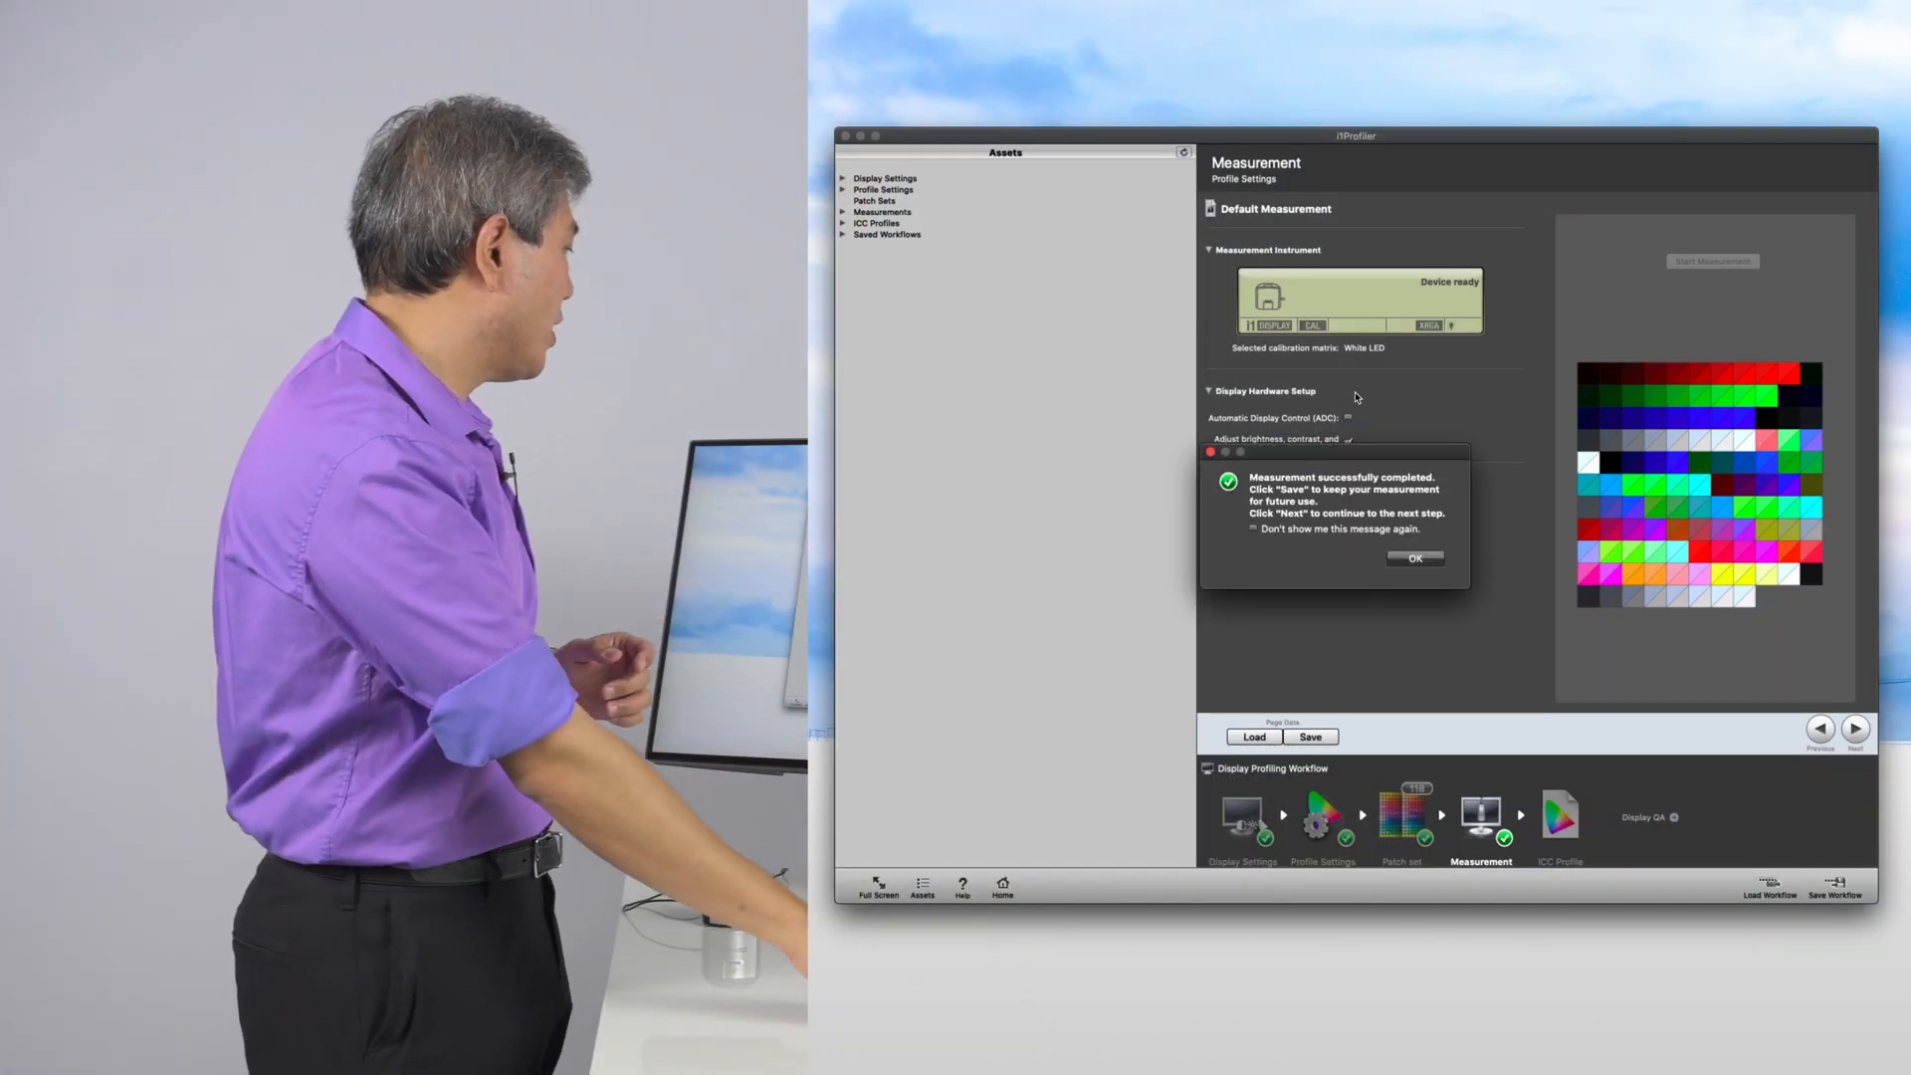
Step: Advance to the ICC Profile step to name the Custom RGB profile
click(1416, 558)
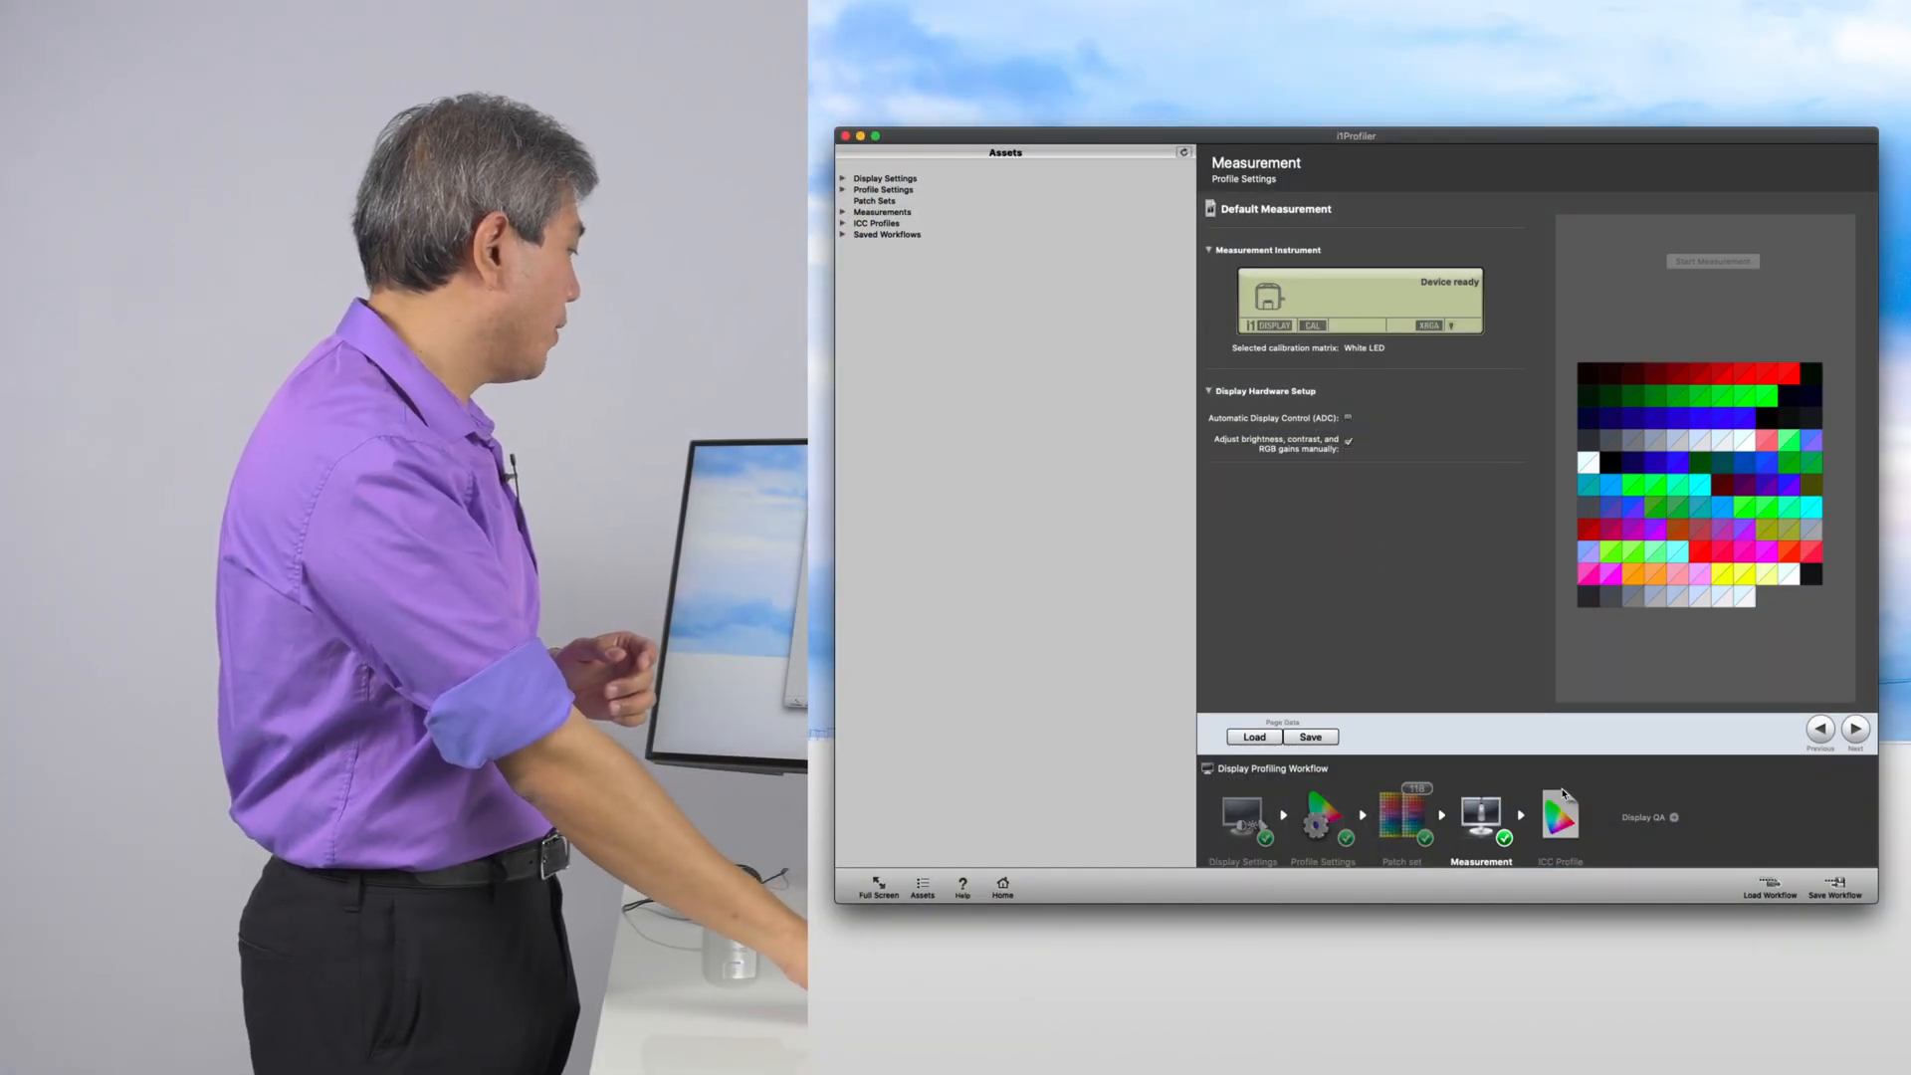
click(1560, 816)
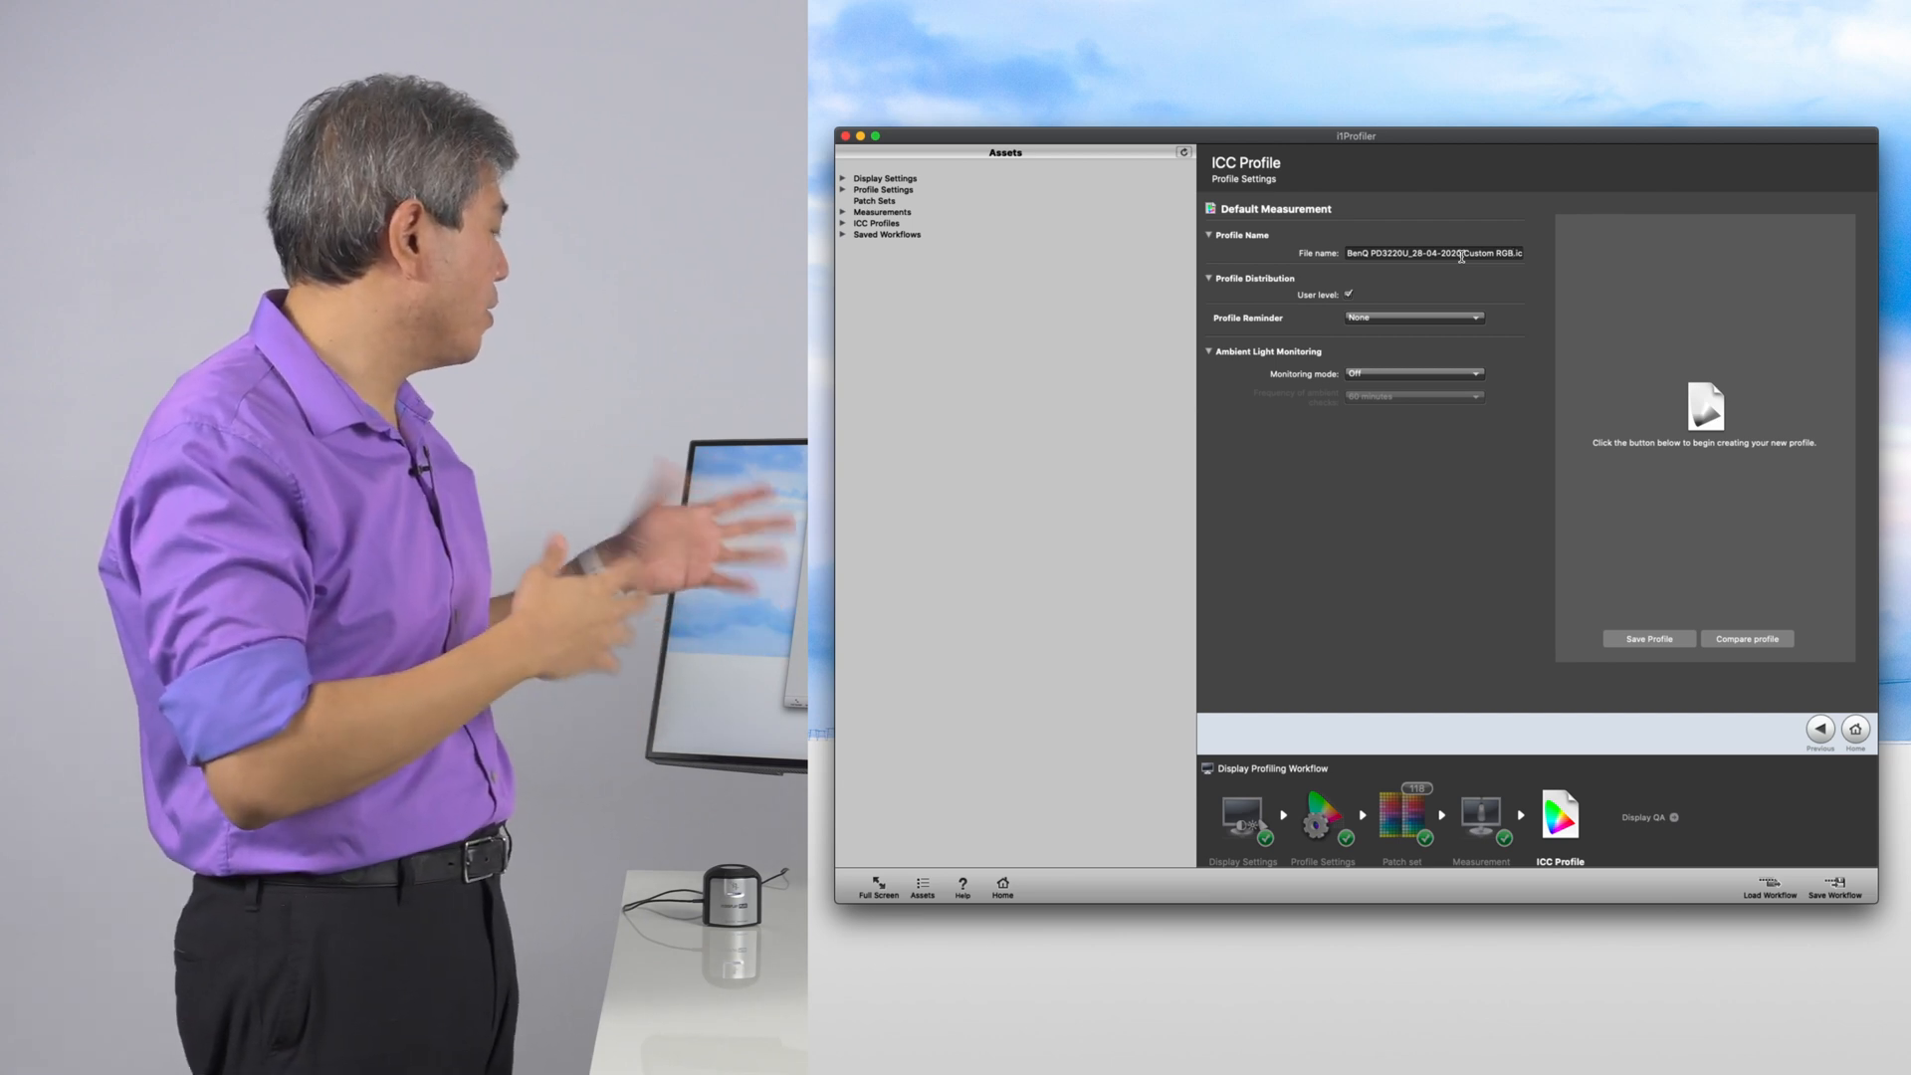
mouse_move(1379, 343)
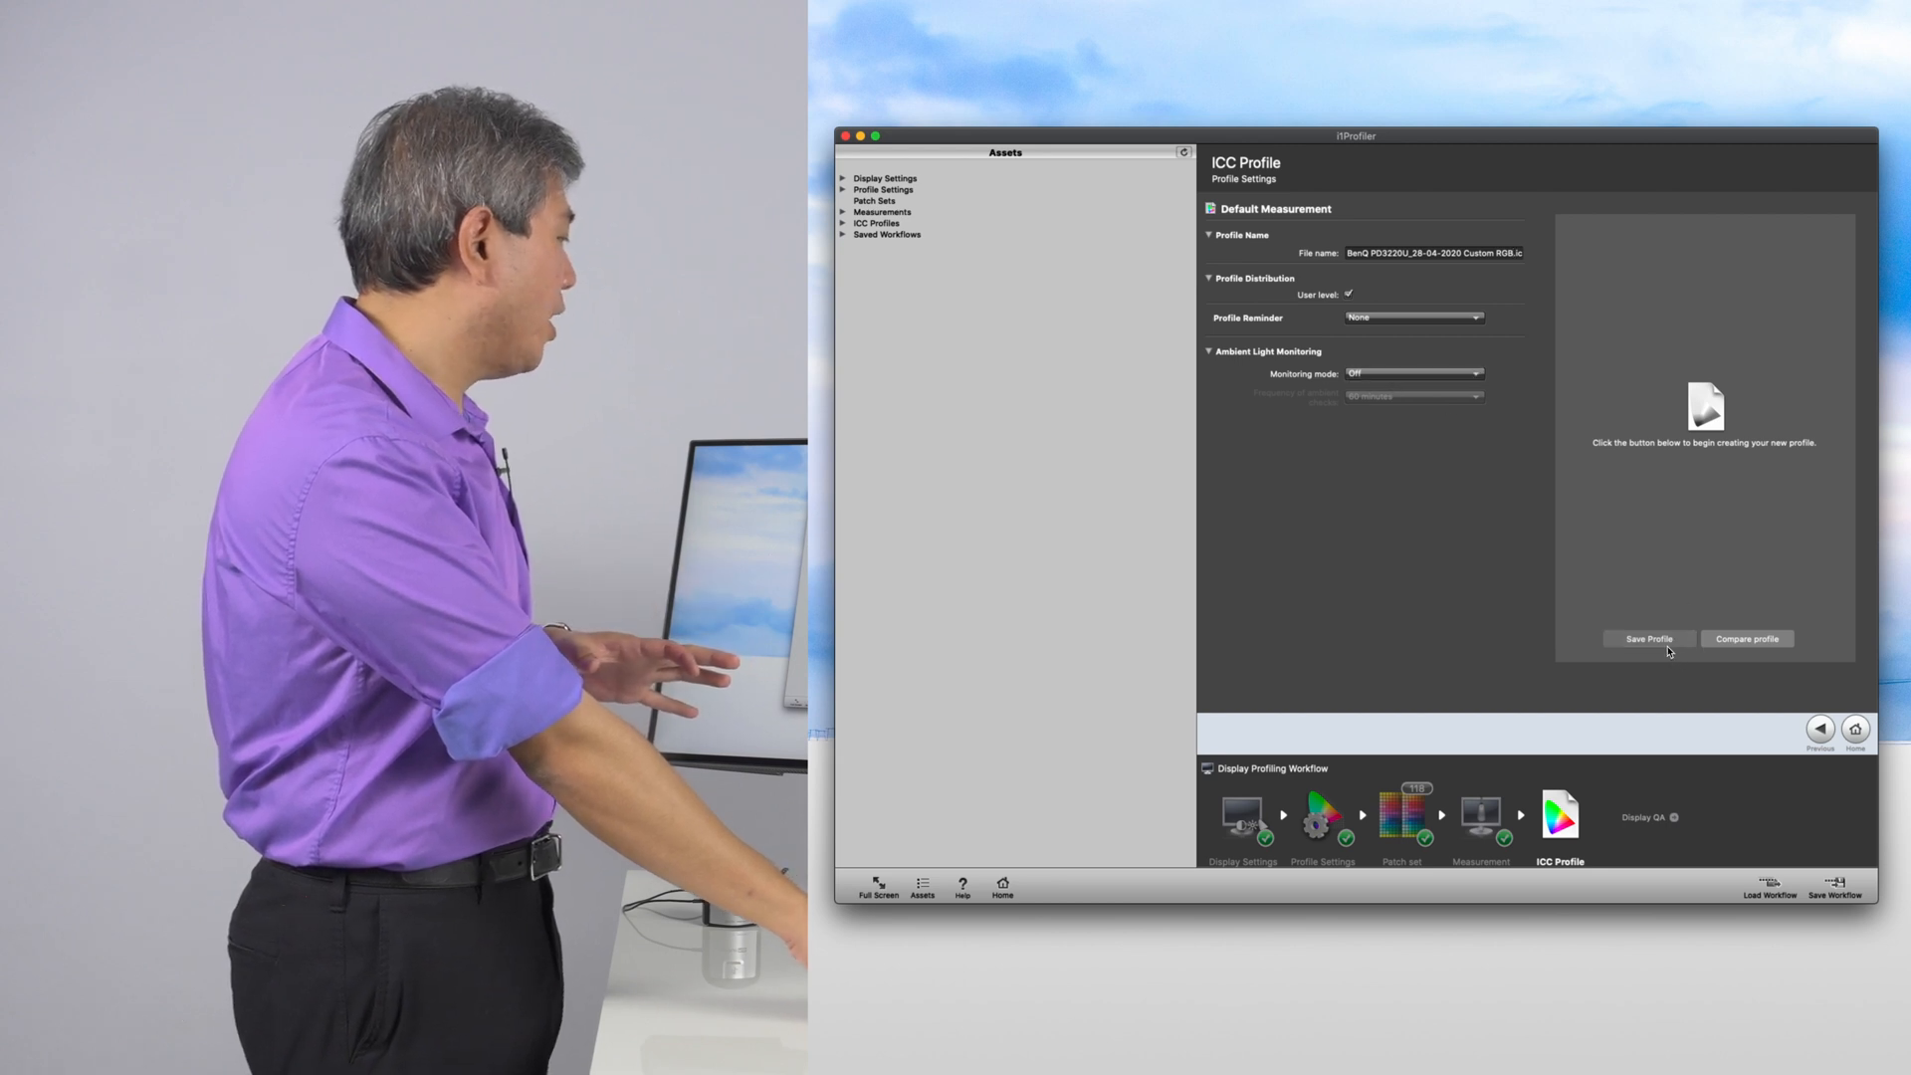
Step: Save the BenQ PD3220U Custom RGB profile and dismiss the confirmation
click(1647, 639)
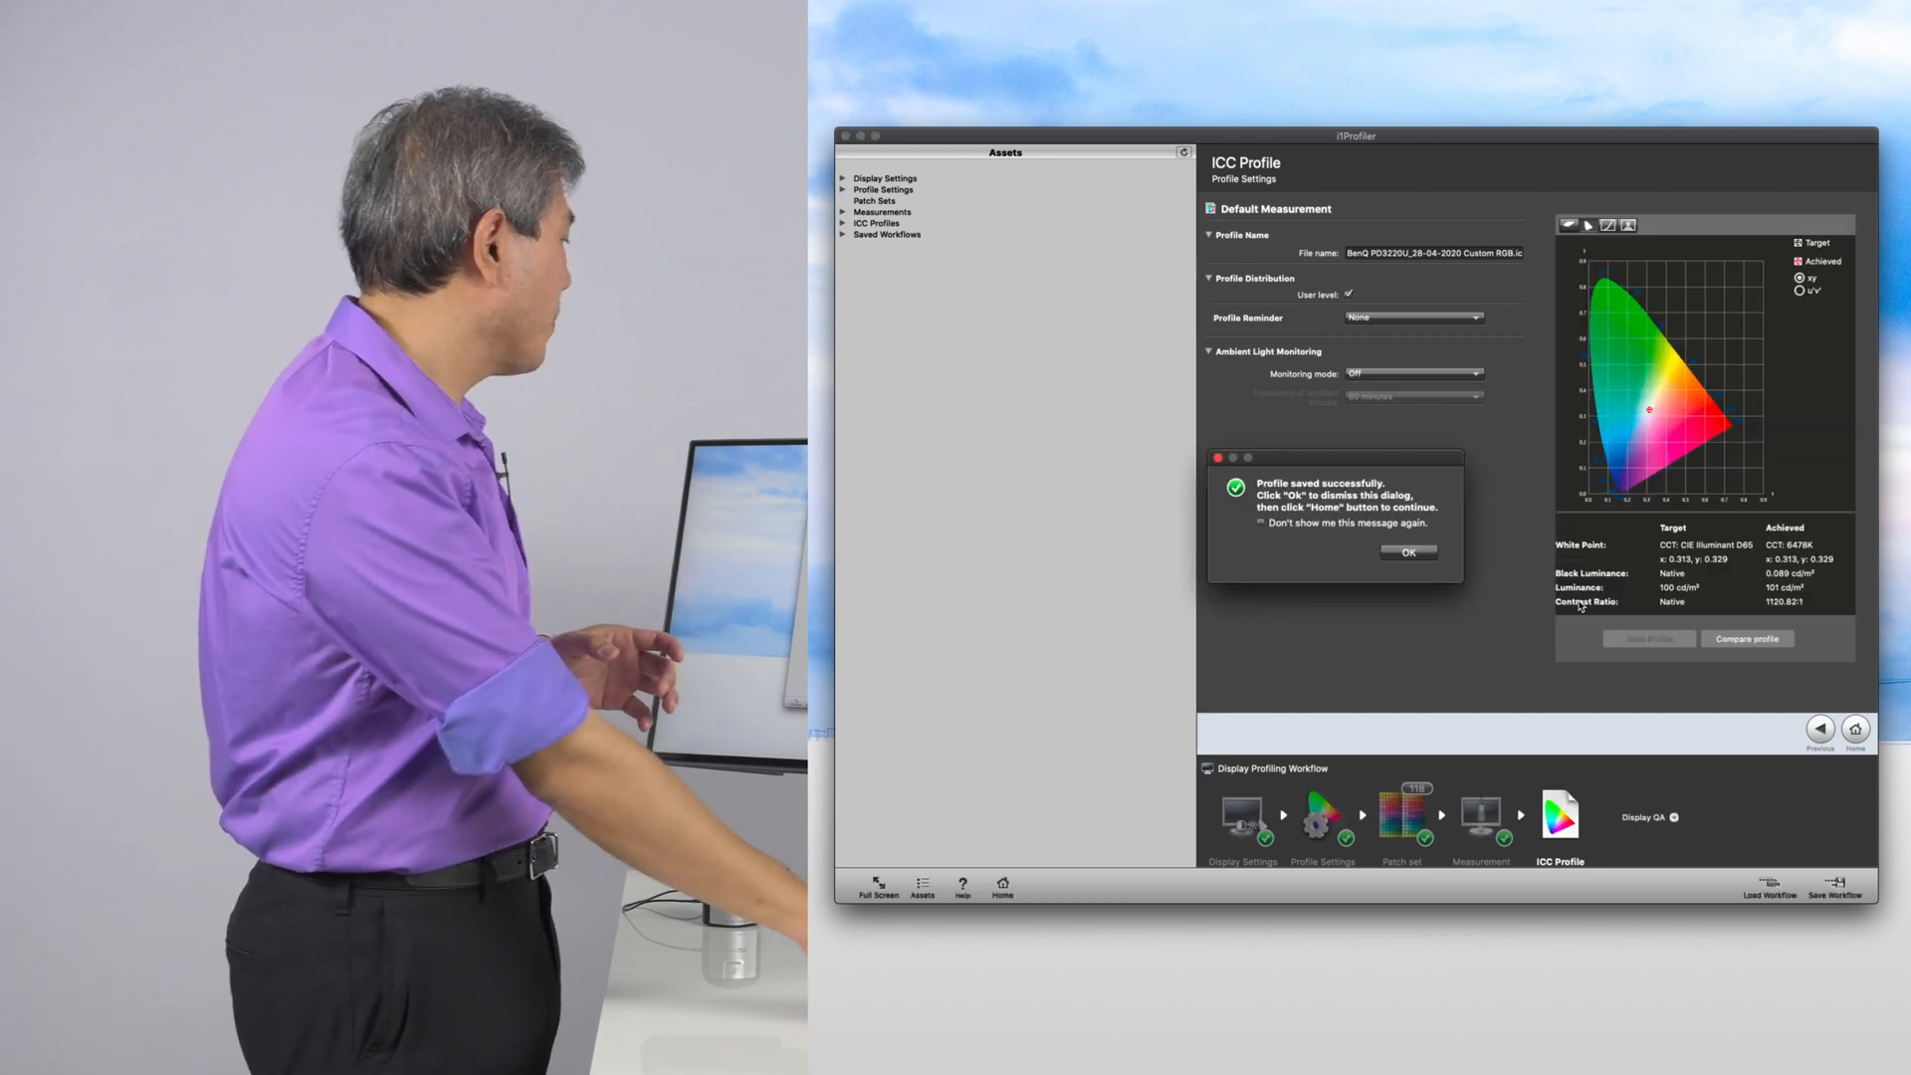
click(1408, 550)
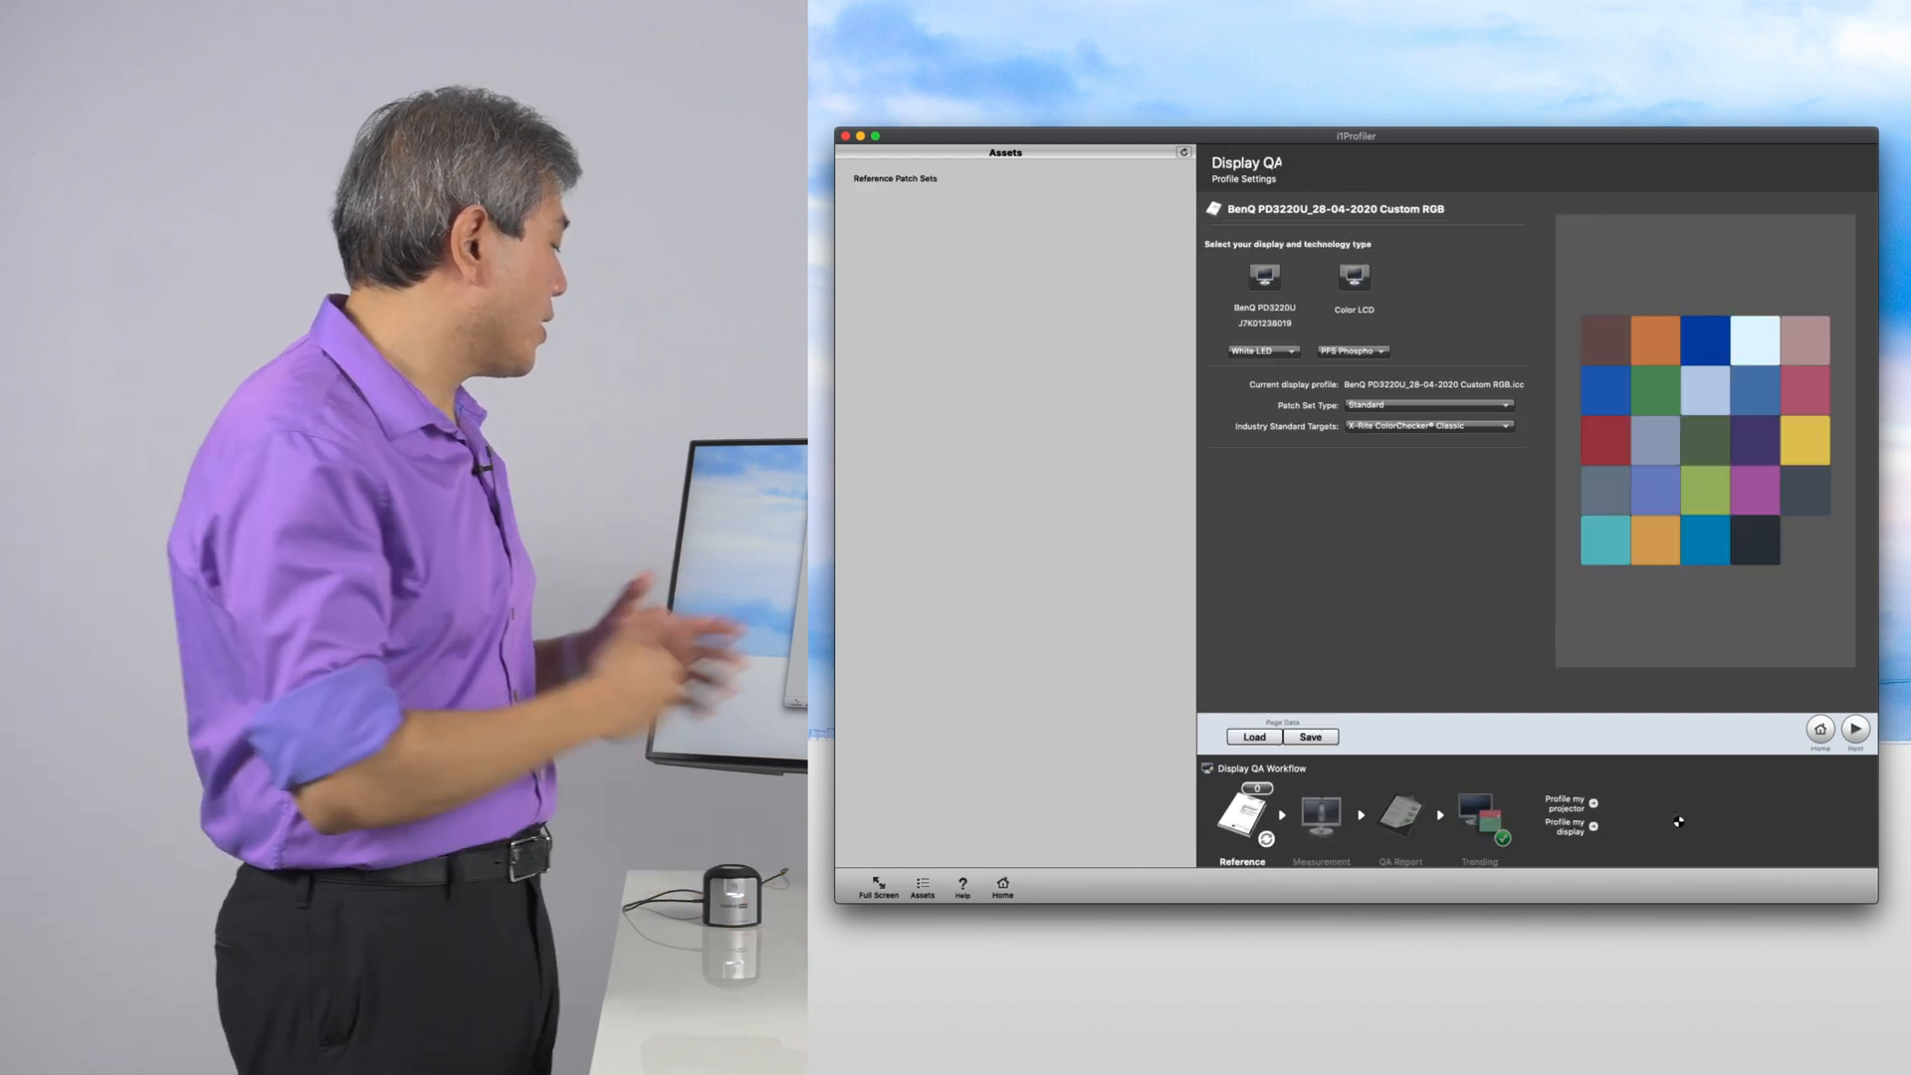
Step: Confirm the Standard X-Rite ColorChecker Classic reference and continue
click(1242, 813)
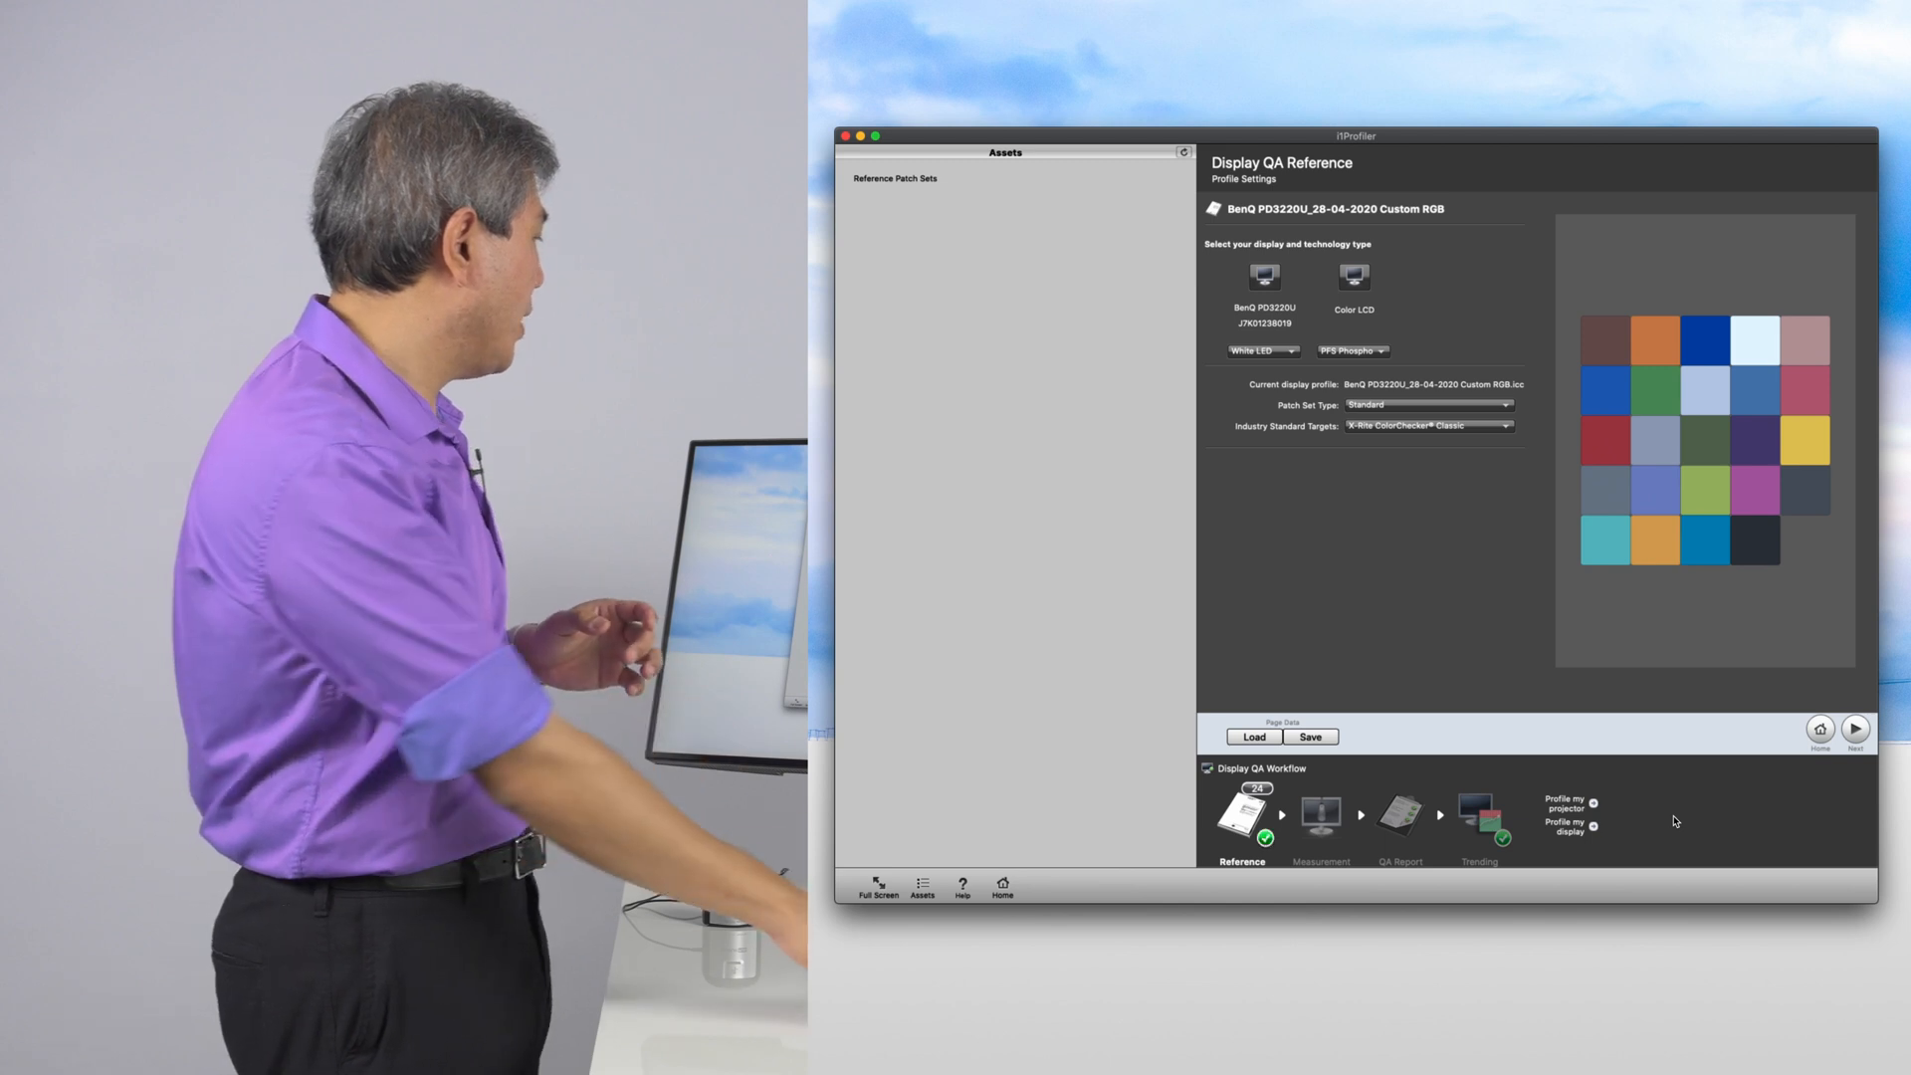
mouse_move(1414, 474)
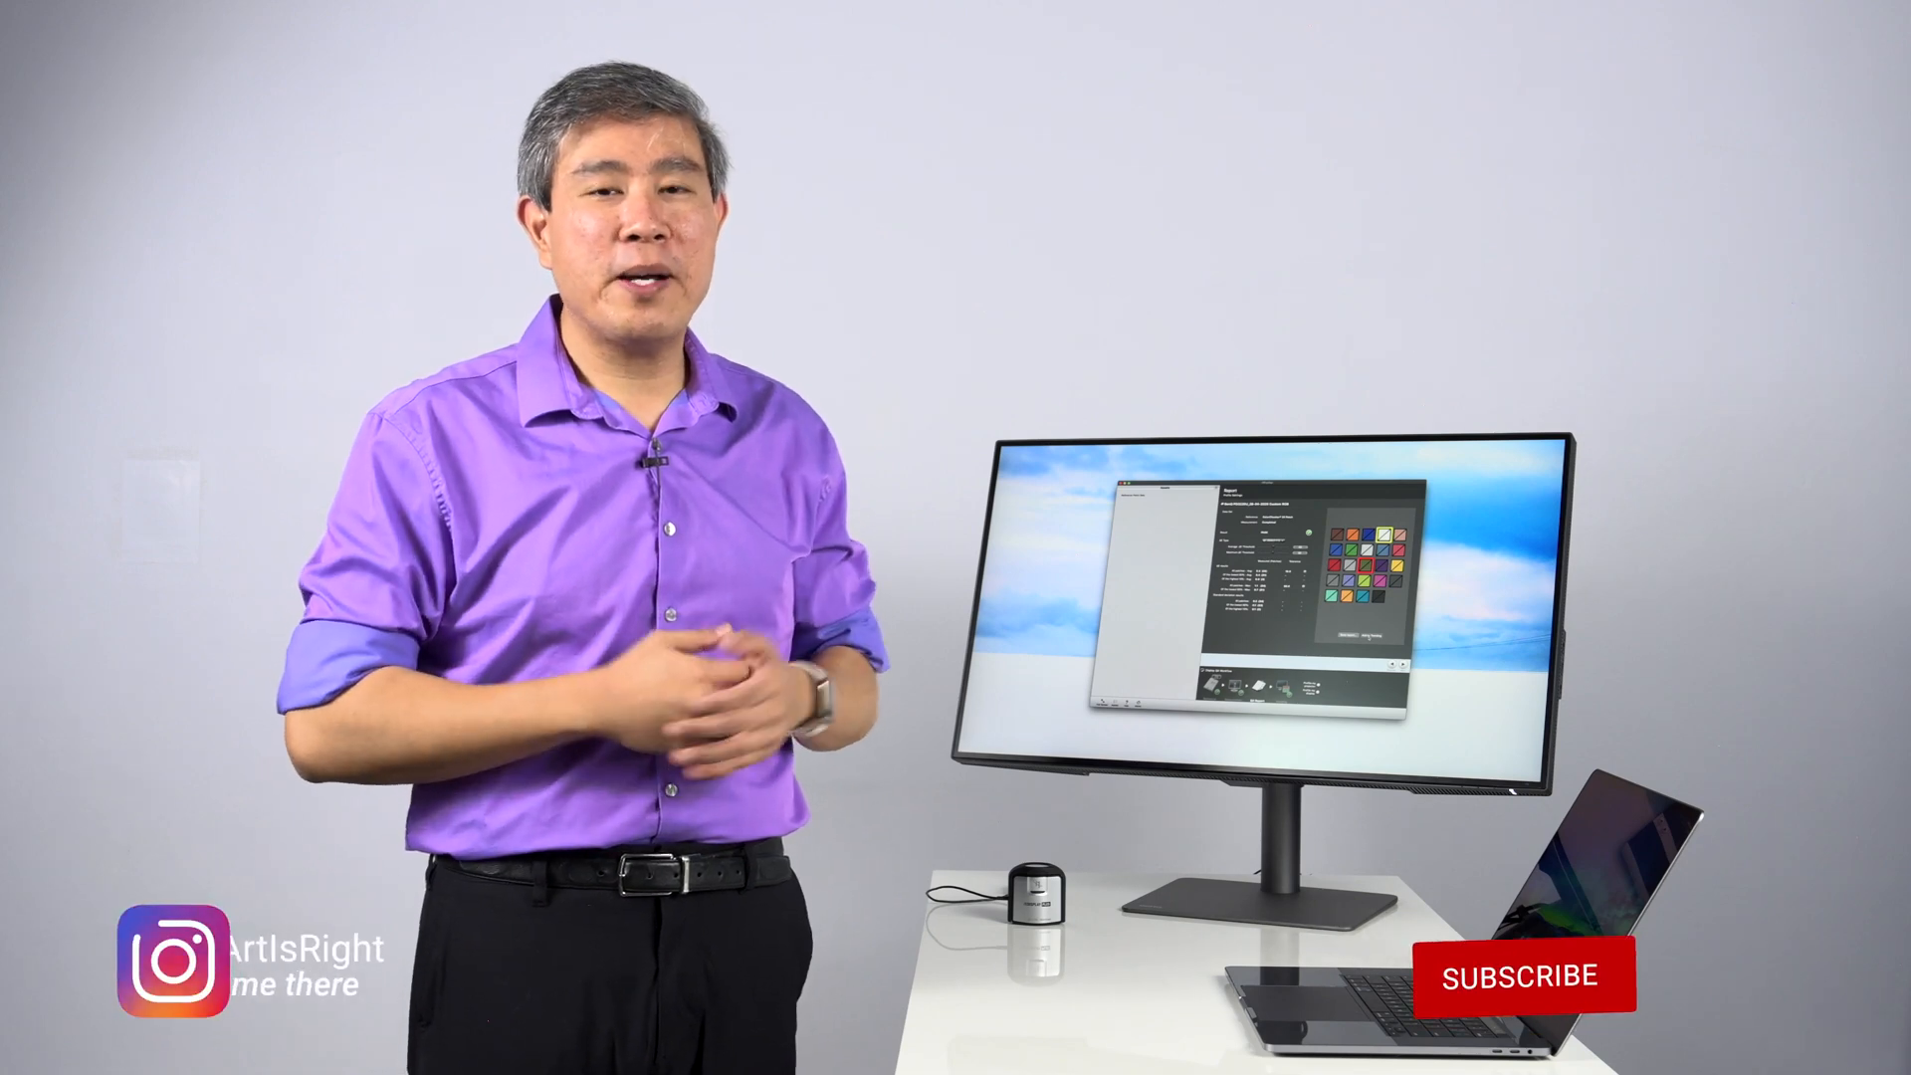
Step: Open the QA Report with the 24 ColorChecker patch results
click(1523, 976)
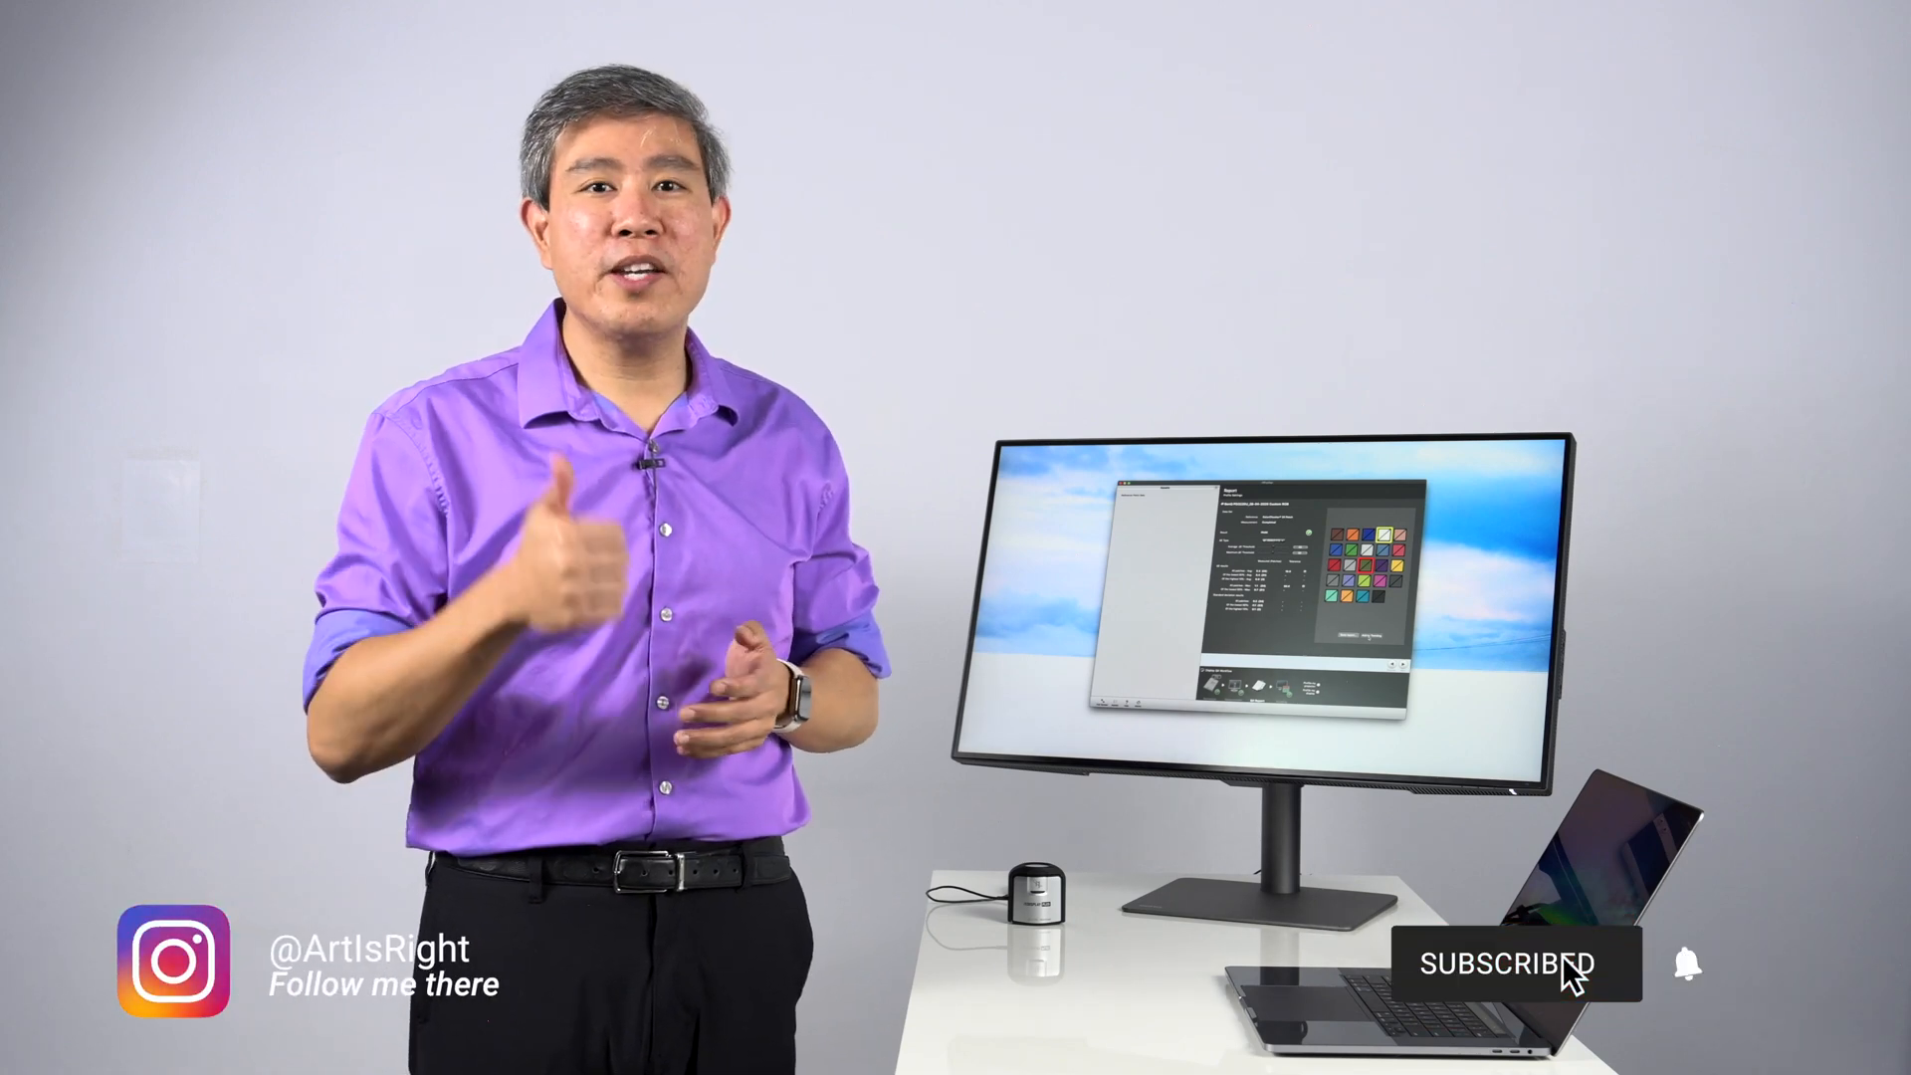